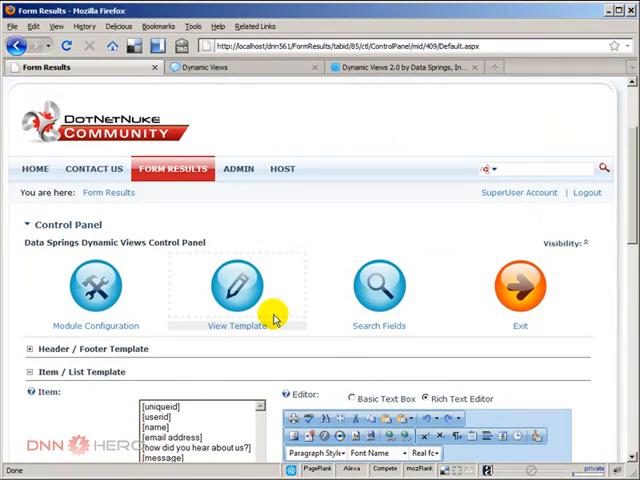
mouse_move(192, 405)
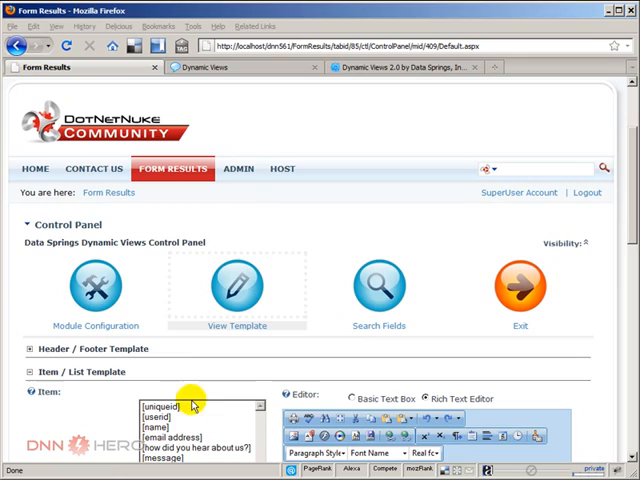
- Leave sorting on UniqueID in ascending order and scroll down to the Page Size / Paging options
click(95, 289)
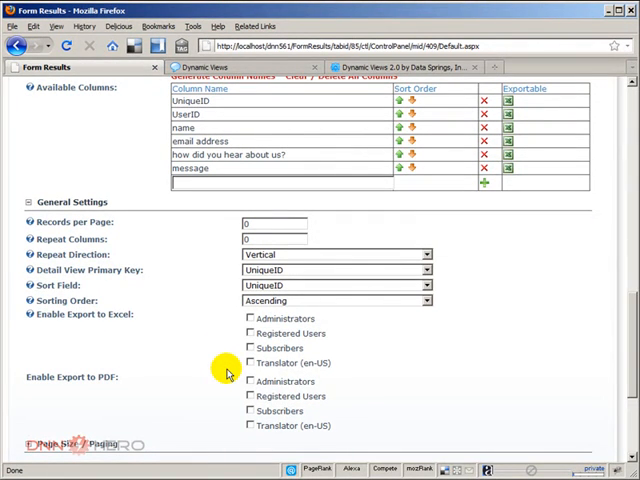
mouse_move(168, 228)
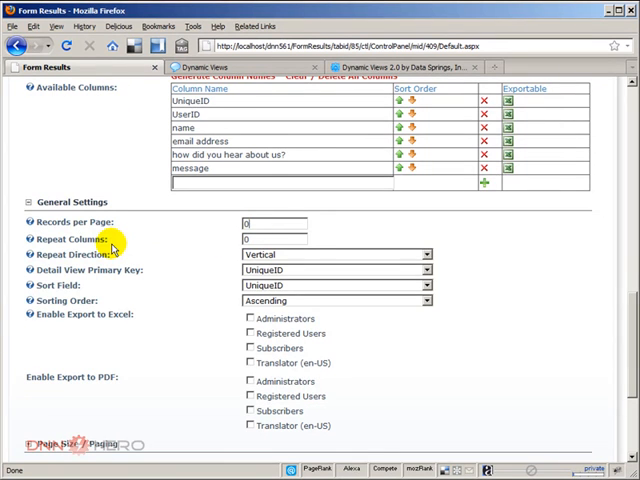
mouse_move(290, 256)
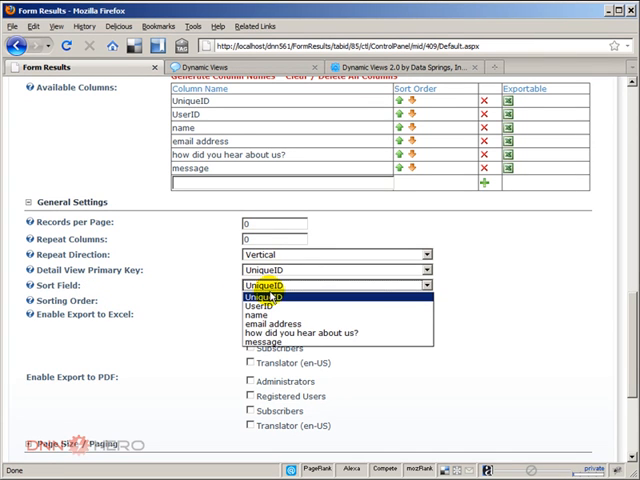
click(280, 293)
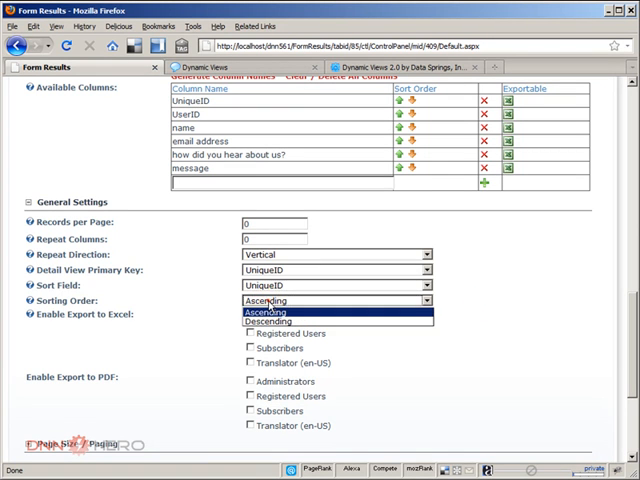
click(265, 301)
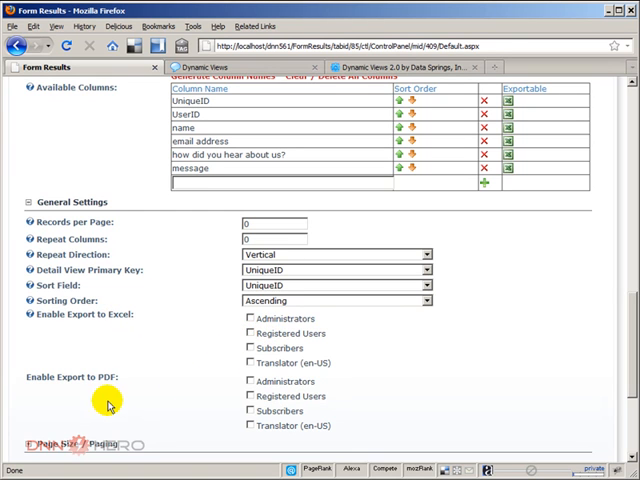
scroll(down, 3)
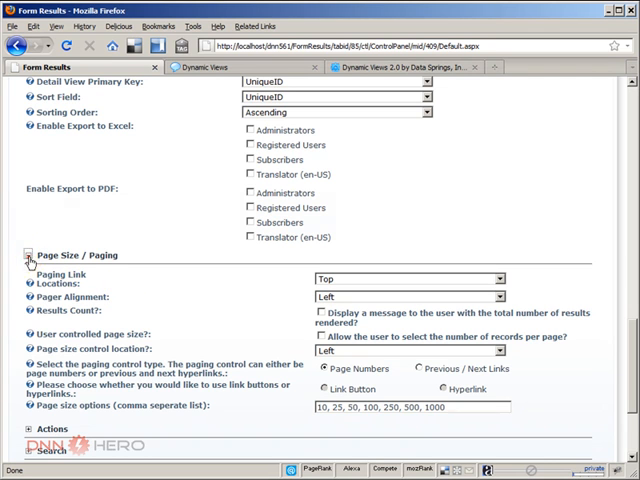
- Collapse Page Size / Paging and expand the Filter section
click(28, 255)
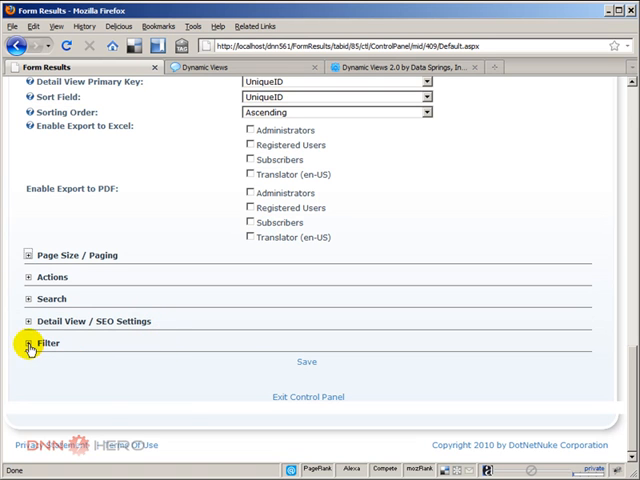
click(30, 343)
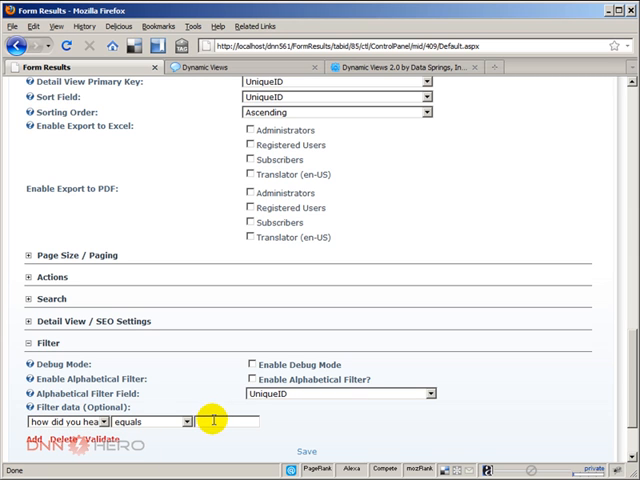
- Enter the hear-about-us filter value for Google and save the filter settings
text(Yahoo)
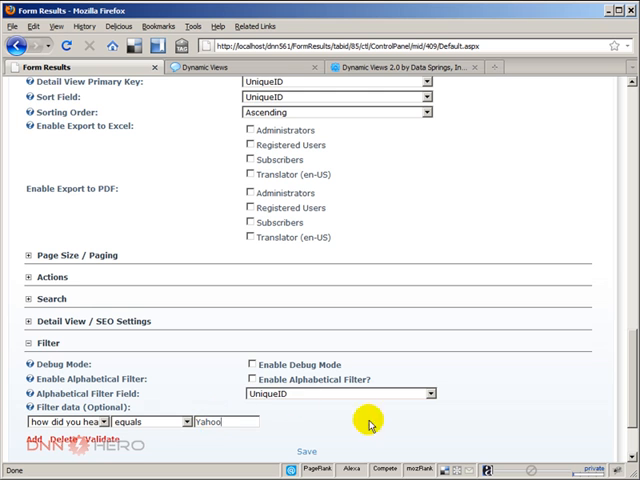
scroll(down, 3)
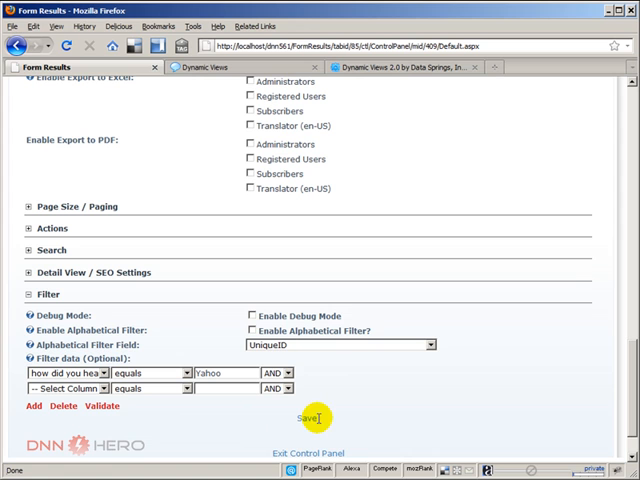
mouse_move(368, 428)
text(Google)
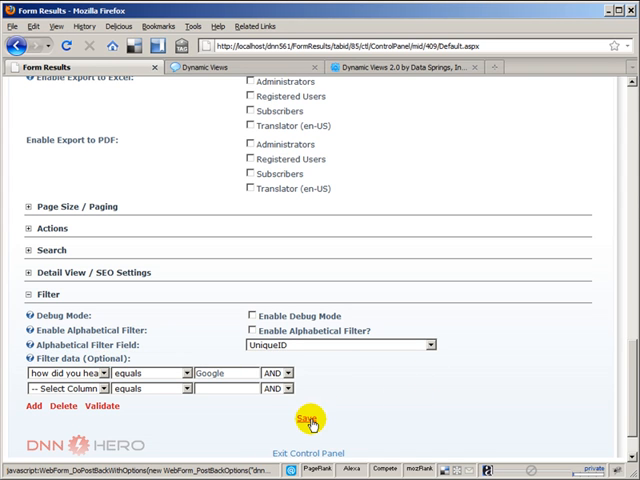
click(307, 418)
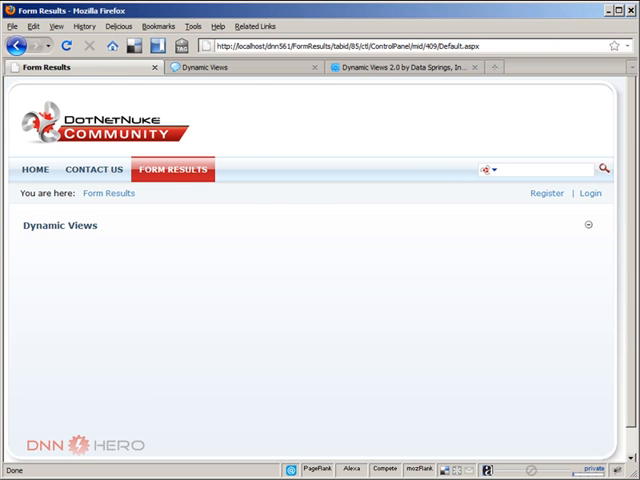
- Re-enter Google as the filter value, add another condition row, and save
scroll(down, 3)
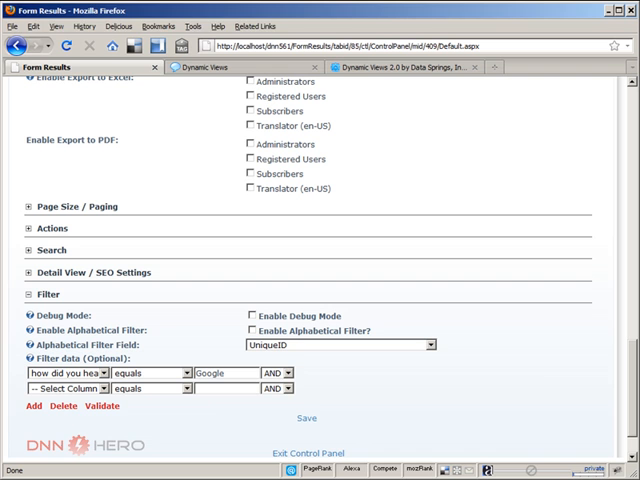
mouse_move(63, 406)
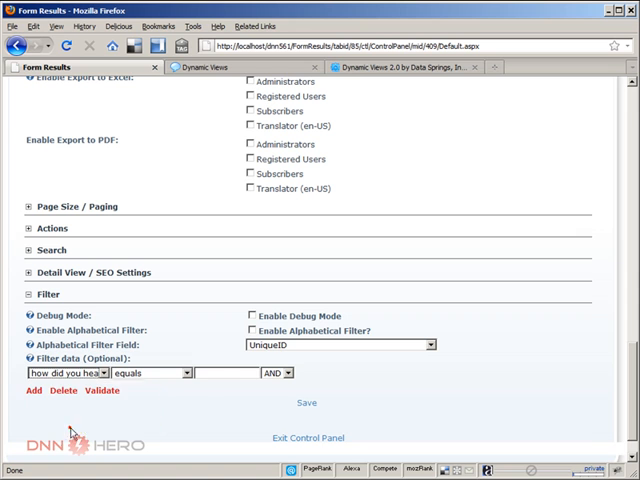
text(Google)
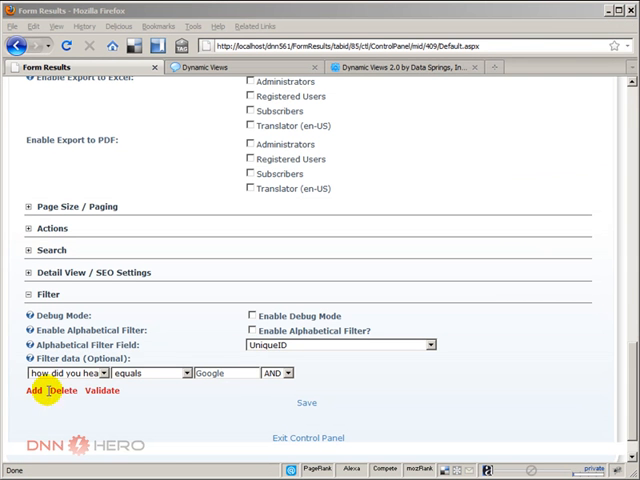
click(33, 405)
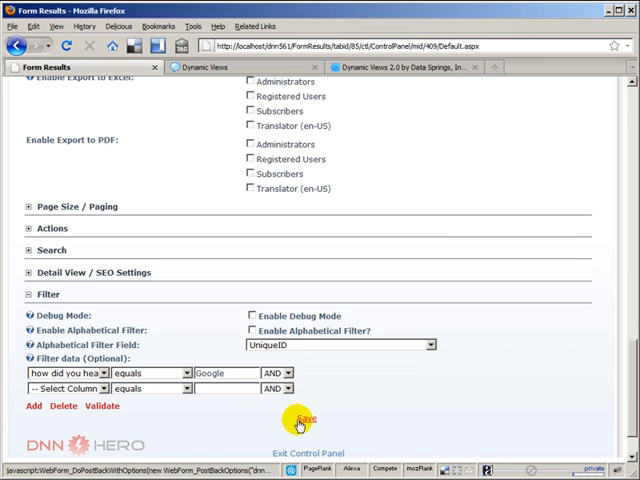
click(302, 420)
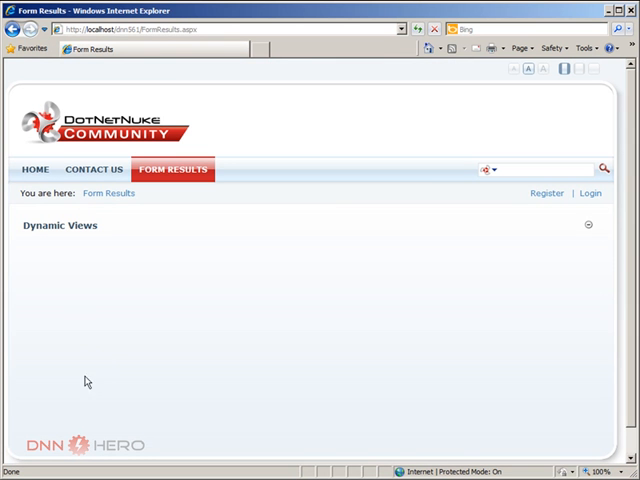
mouse_move(452, 368)
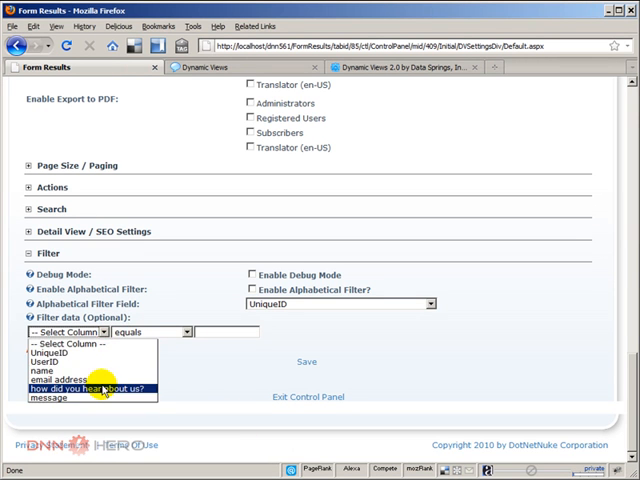
- Re-create the hear-about-us filter with value Google and save it
click(90, 388)
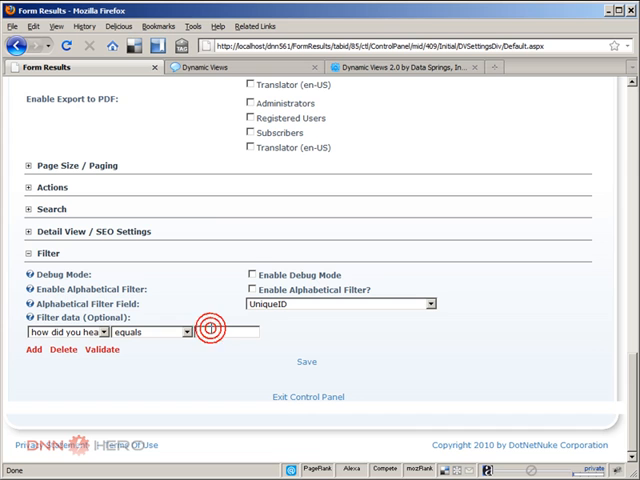
text(Google)
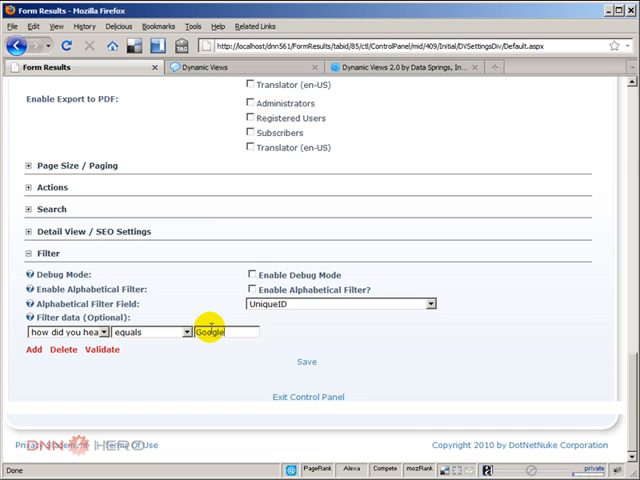
click(307, 362)
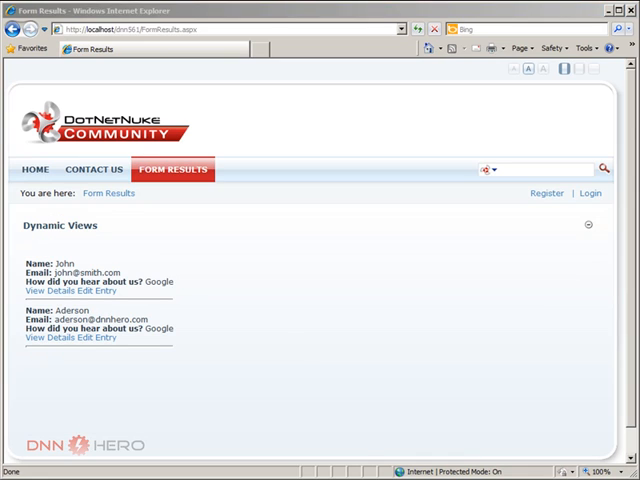
mouse_move(196, 360)
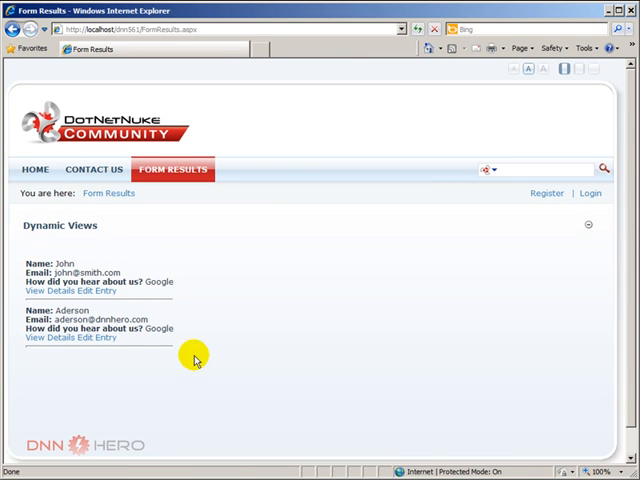
mouse_move(320, 305)
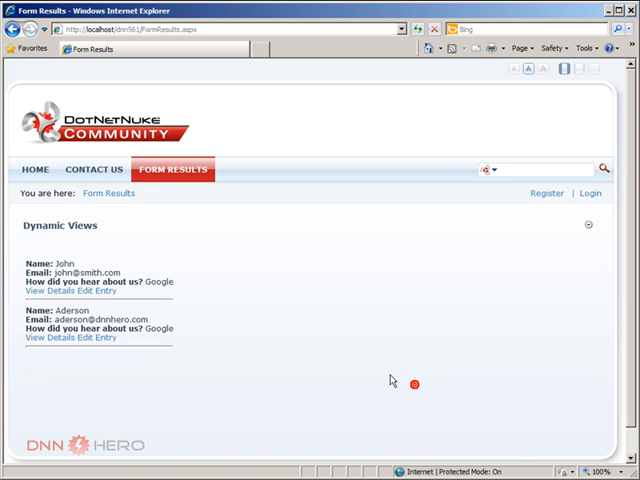
mouse_move(392, 382)
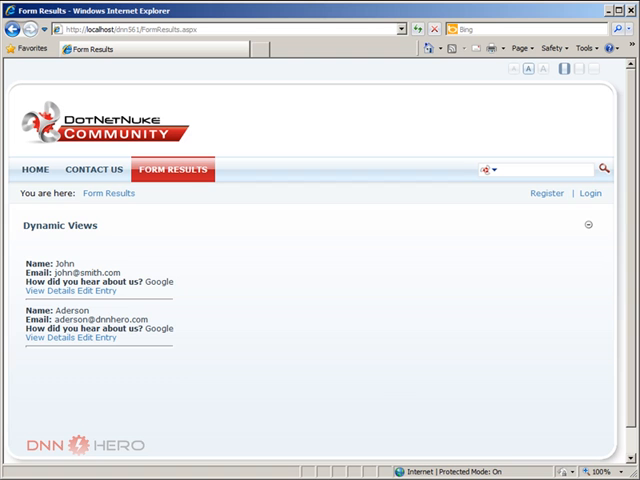
mouse_move(214, 373)
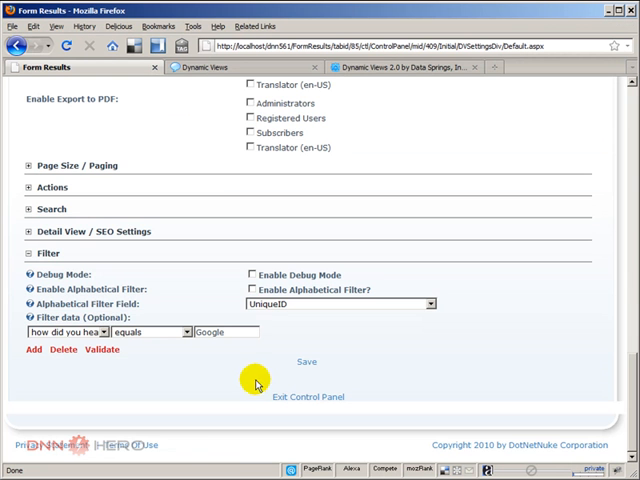
- Save the Google filter, then define a name search field labelled 'Name'
click(308, 396)
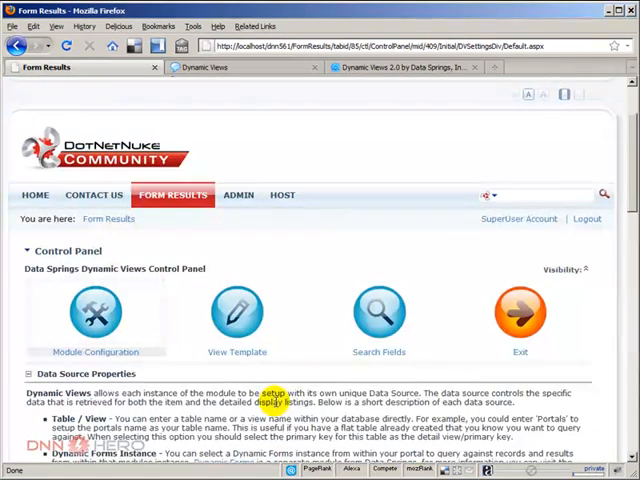
click(378, 312)
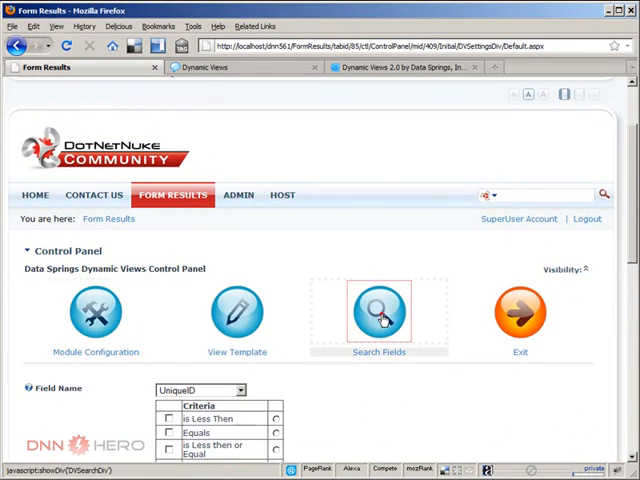
click(379, 313)
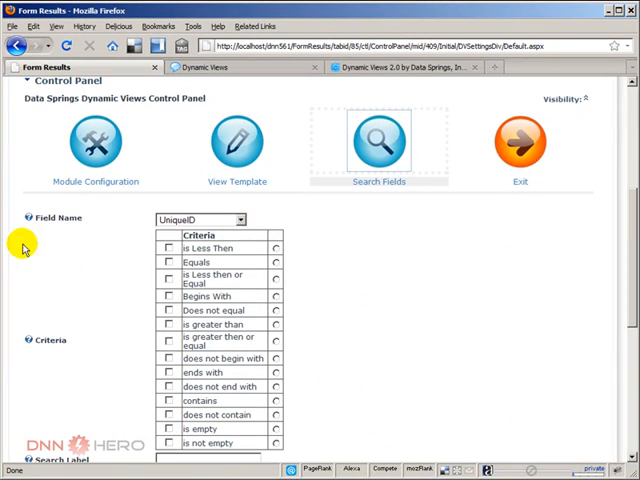
mouse_move(122, 227)
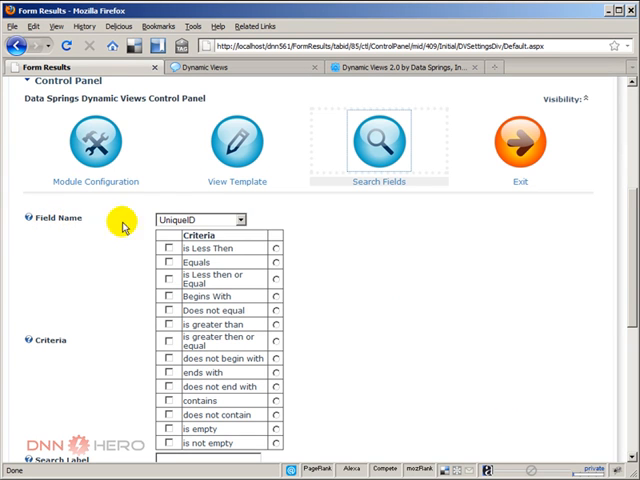
click(236, 218)
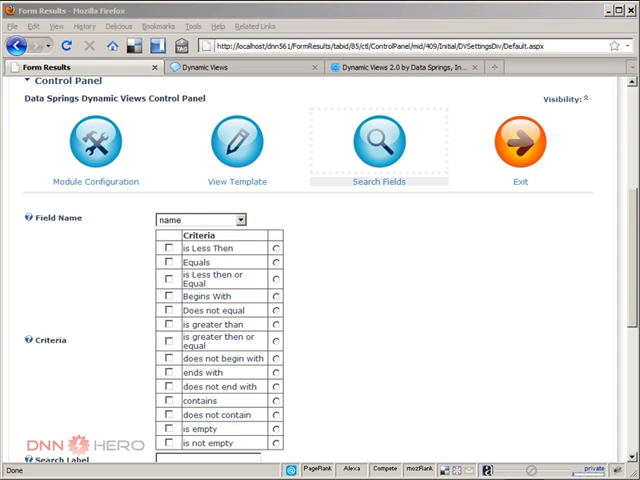
mouse_move(305, 411)
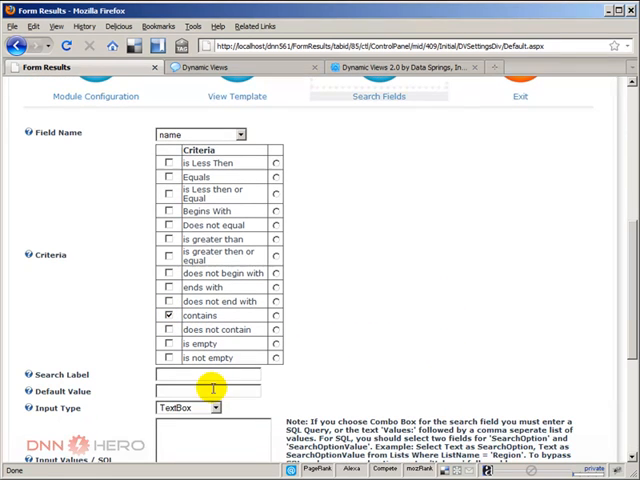
text(Name)
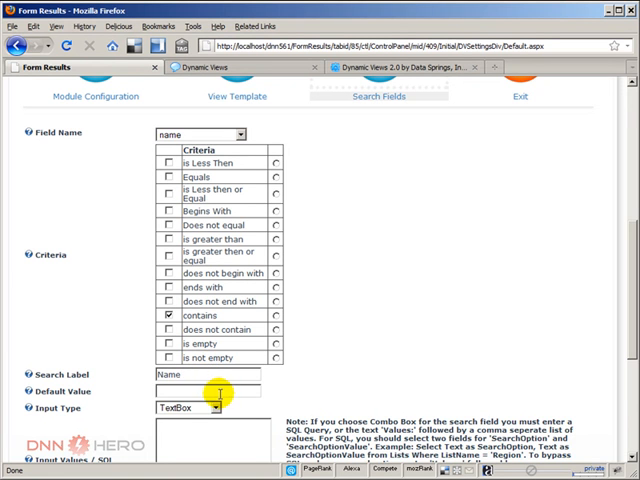
mouse_move(365, 357)
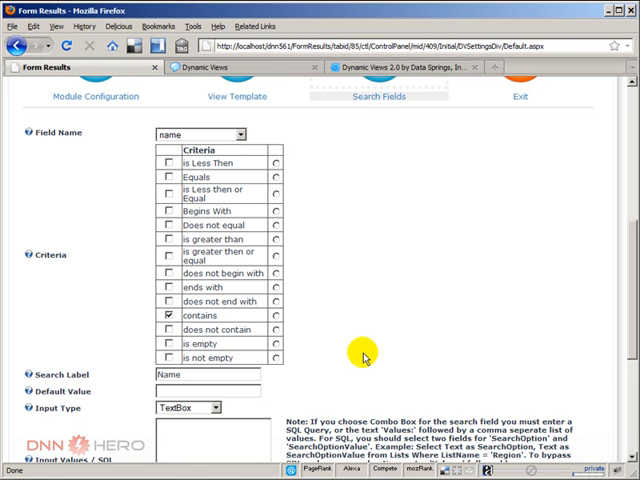
scroll(down, 3)
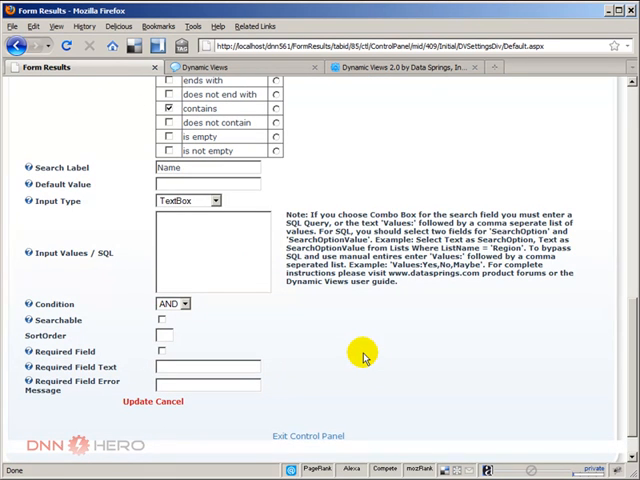
mouse_move(140, 440)
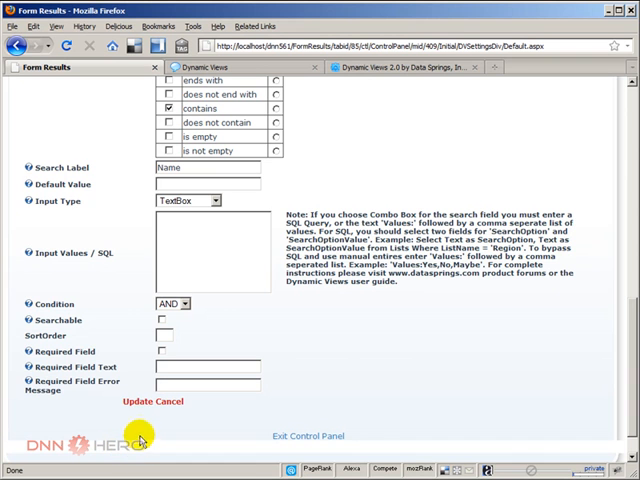
mouse_move(137, 401)
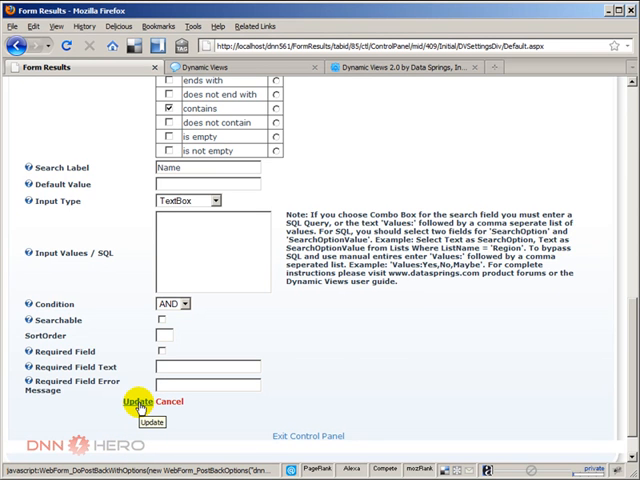
- Update to save the name search field, then scroll through Module Configuration
click(150, 408)
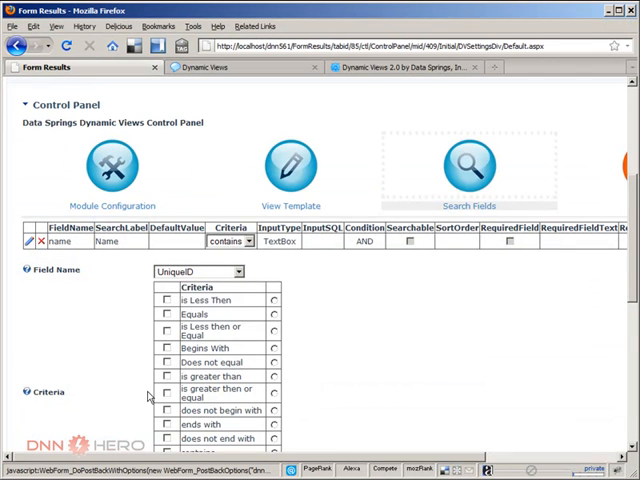
scroll(down, 3)
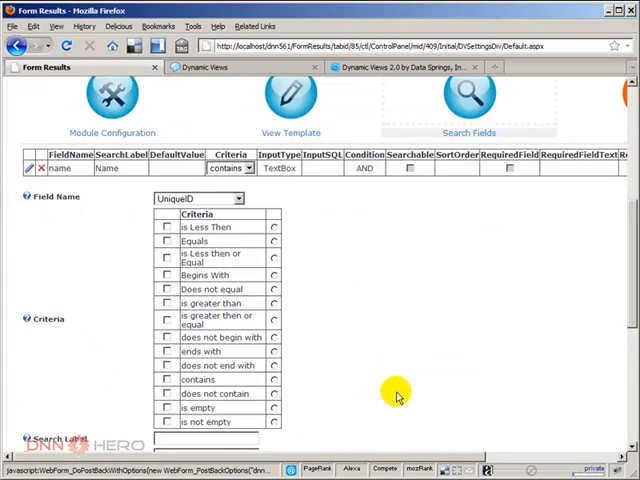
scroll(down, 3)
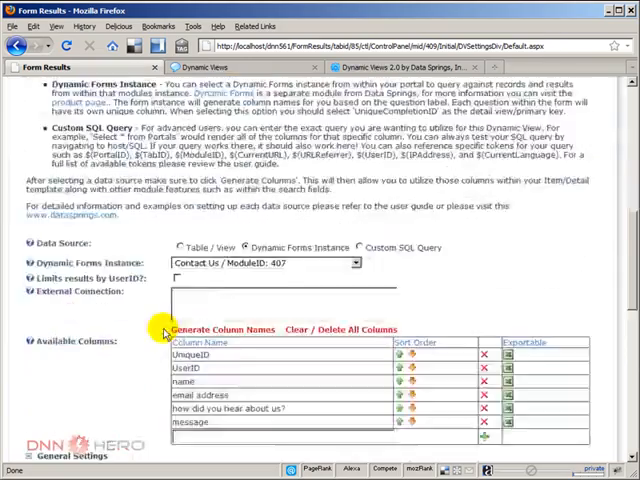
- Expand Module Configuration's Search section to review activation and link text options
scroll(down, 3)
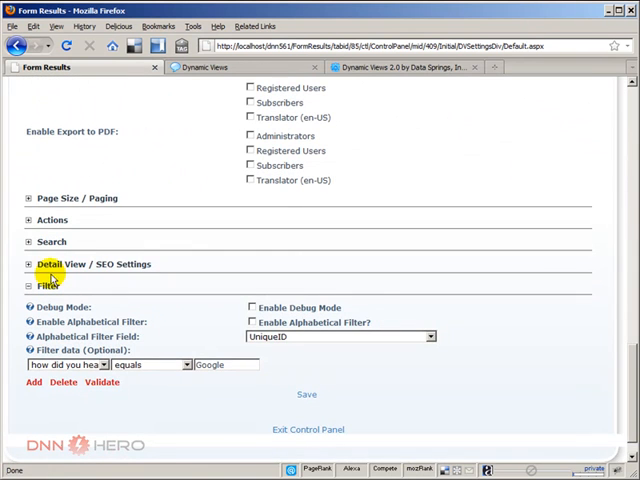
click(28, 241)
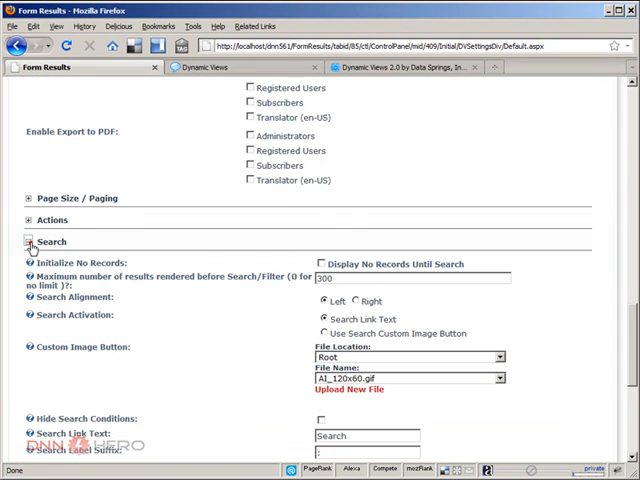
scroll(down, 3)
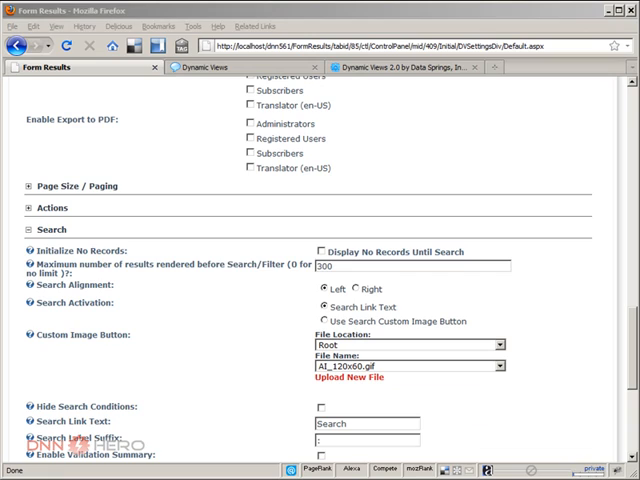
mouse_move(215, 315)
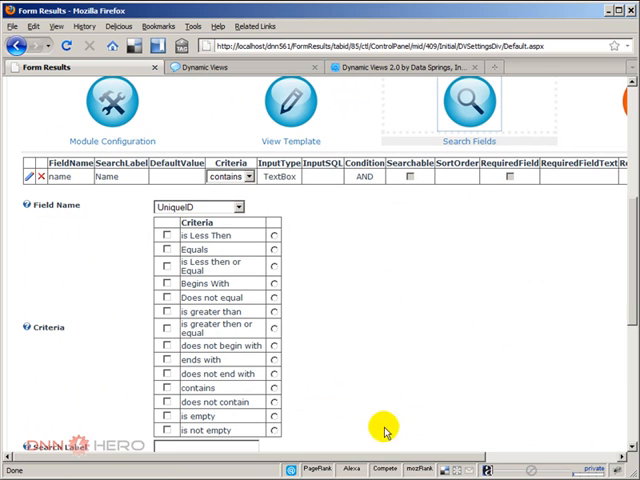
- Mark the name search field Searchable, then switch to the public Form Results page
scroll(right, 3)
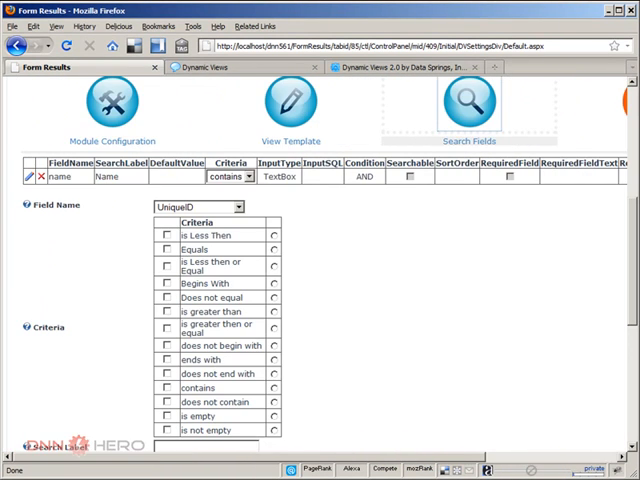
scroll(up, 3)
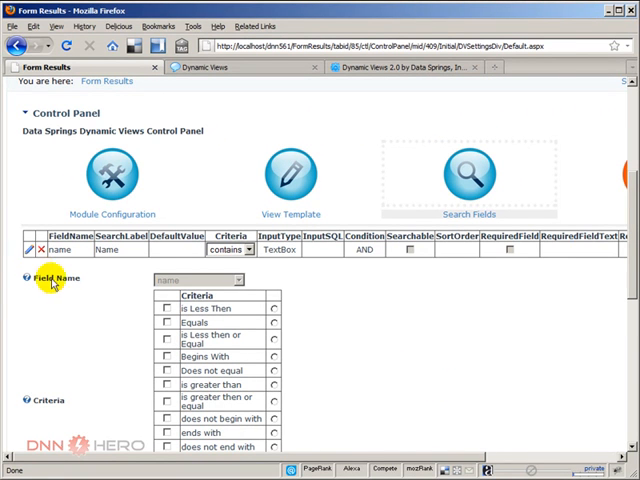
scroll(down, 3)
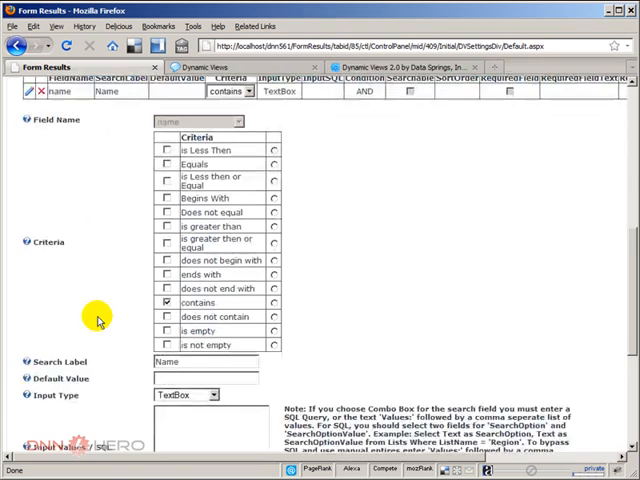
scroll(down, 3)
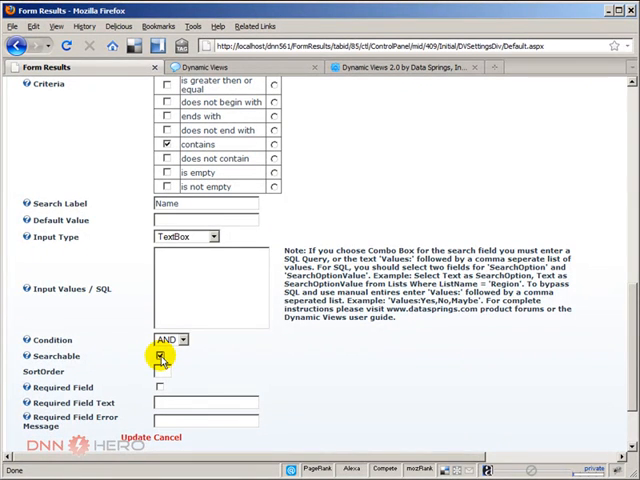
click(160, 356)
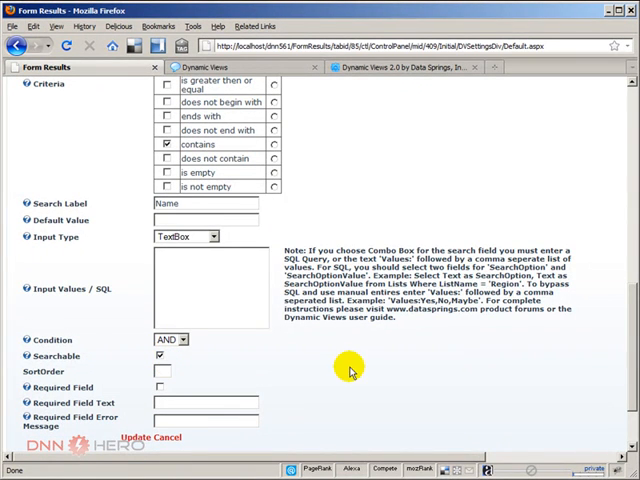
scroll(down, 3)
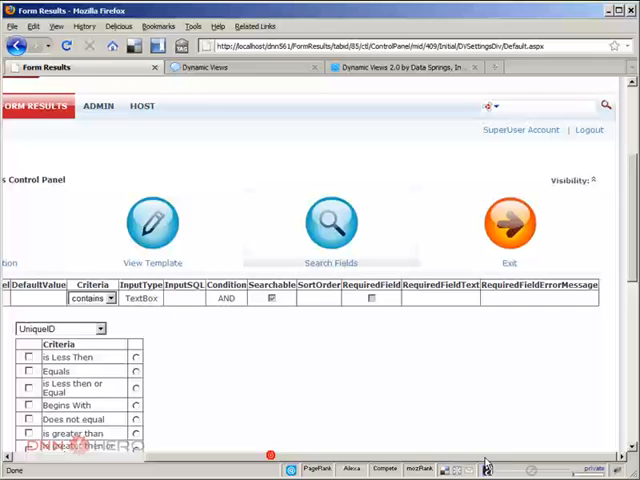
click(311, 298)
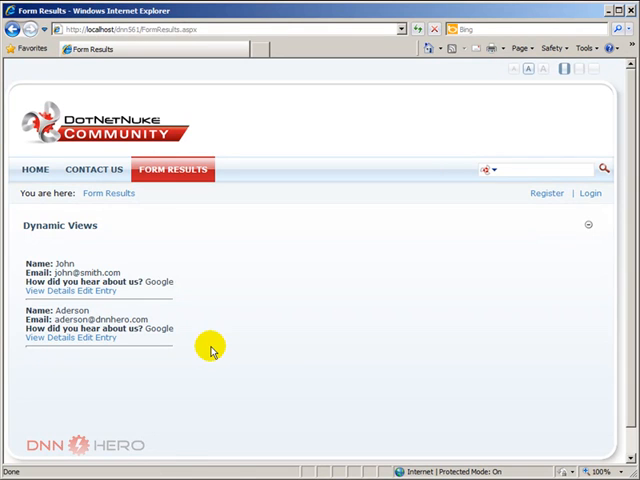
- Reload Form Results, search 'der' and John in Name, then clear to list both entries
click(588, 225)
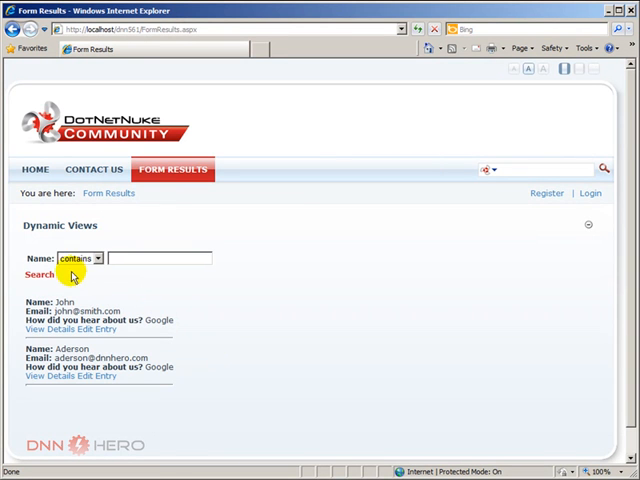
click(79, 258)
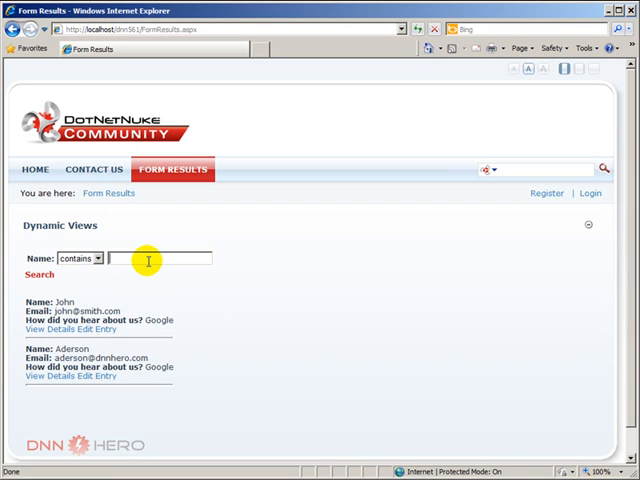
text(der)
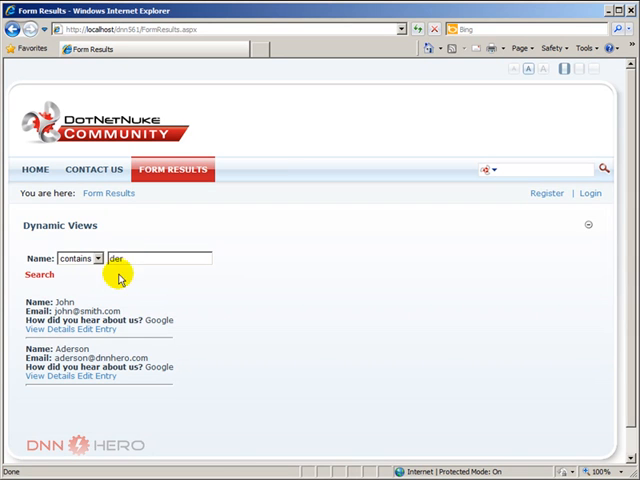
click(40, 274)
text(John)
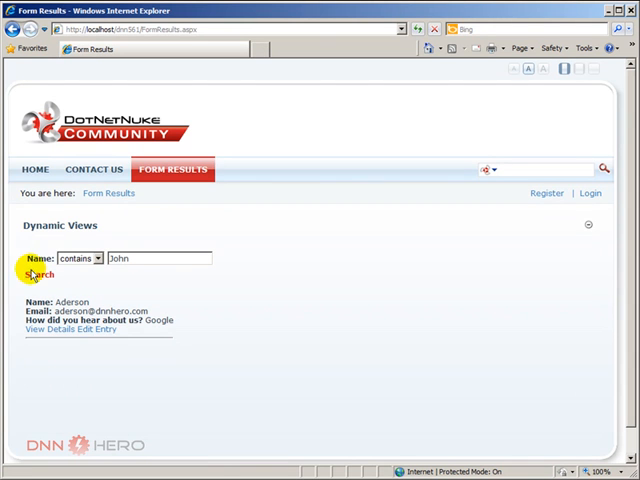
click(40, 274)
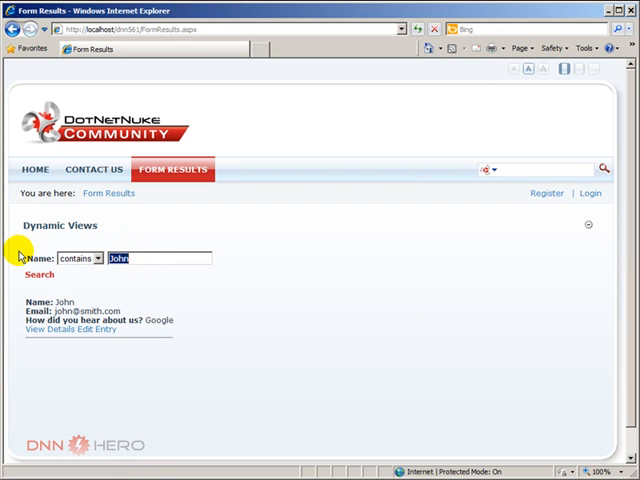
click(40, 274)
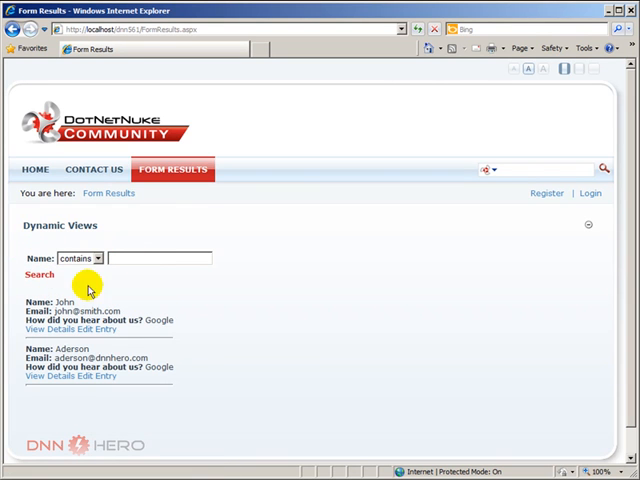
mouse_move(224, 365)
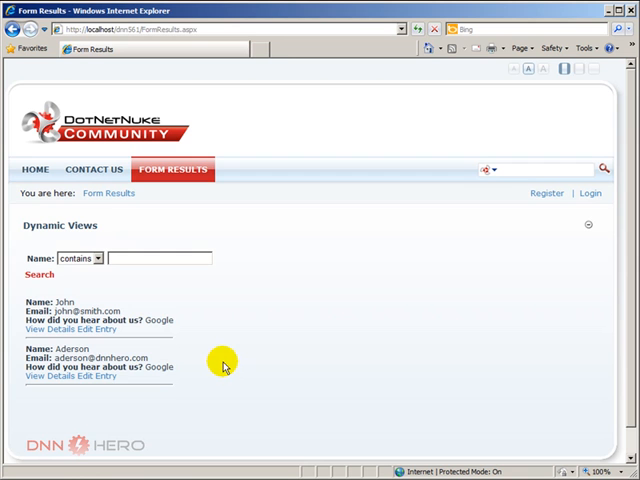
mouse_move(318, 380)
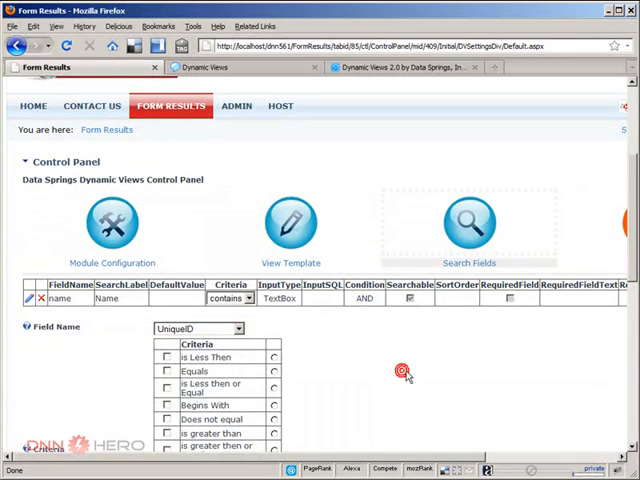
- Add a 'Hear About' search field on 'how did you hear about us?' with contains matching
scroll(down, 3)
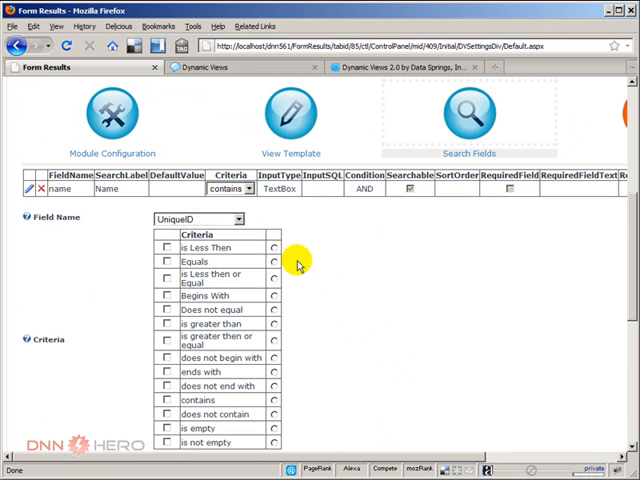
click(237, 218)
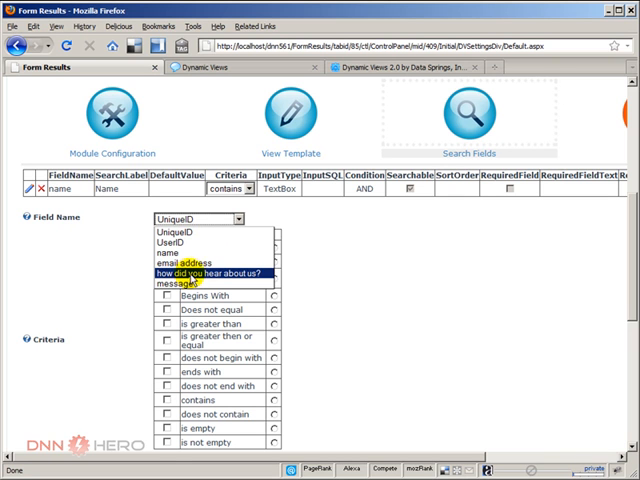
click(210, 274)
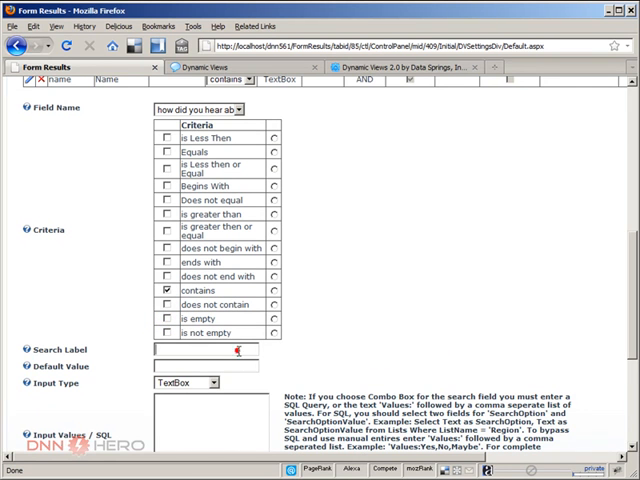
text(HEa)
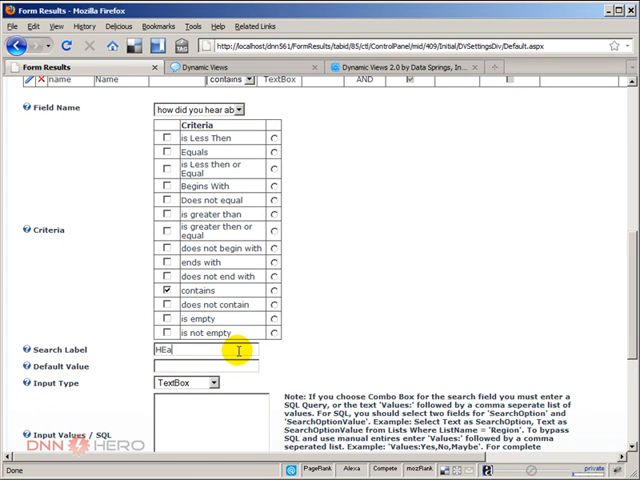
text(r About)
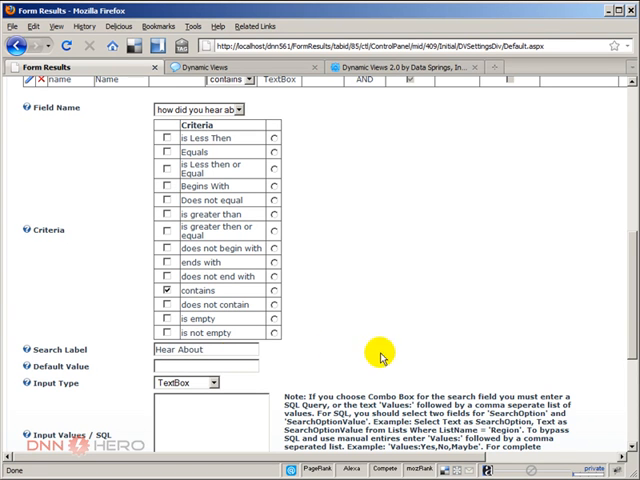
scroll(down, 3)
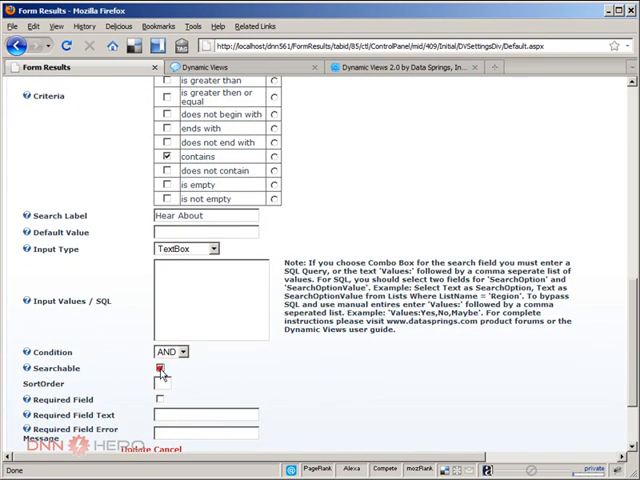
scroll(down, 3)
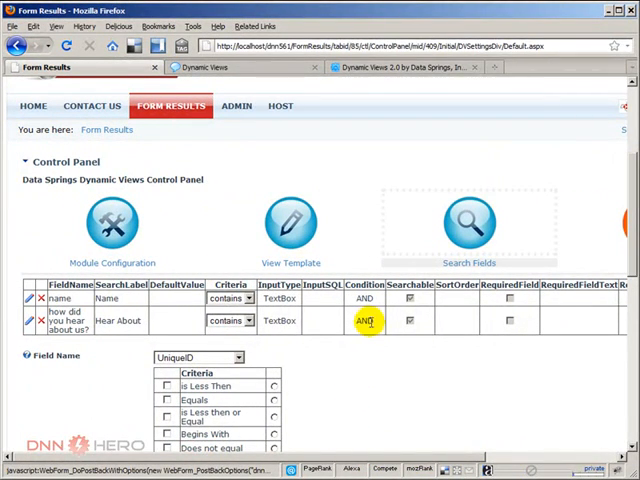
mouse_move(463, 398)
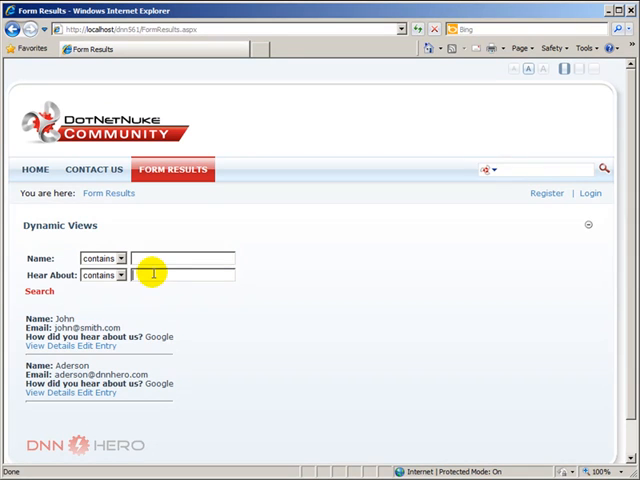
- Search Hear About for 'Yahoo' (no results), then 'Google' (John and Aderson)
text(Yahoo)
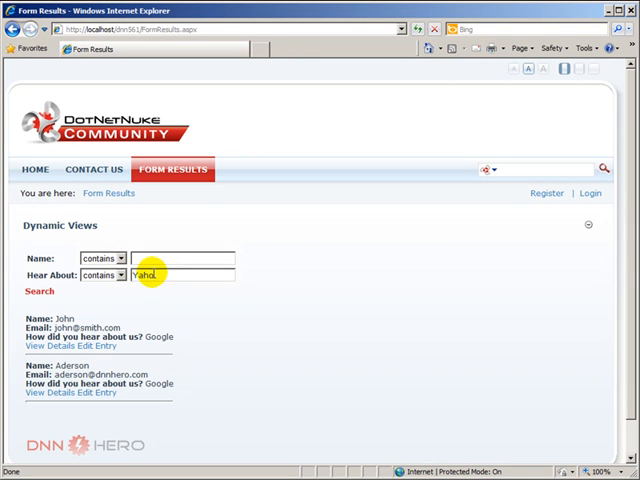
click(39, 291)
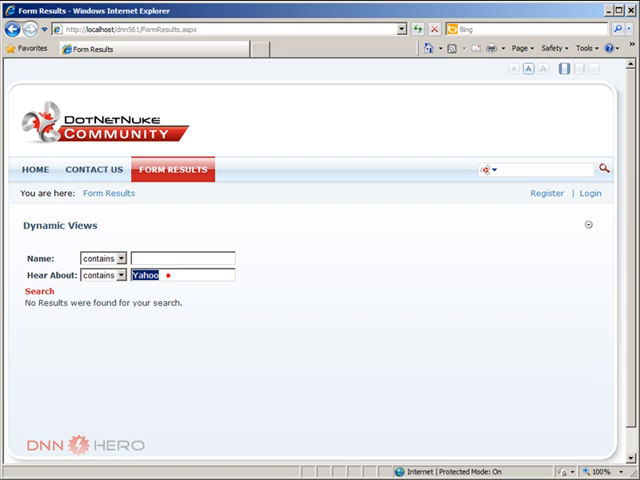
text(Google)
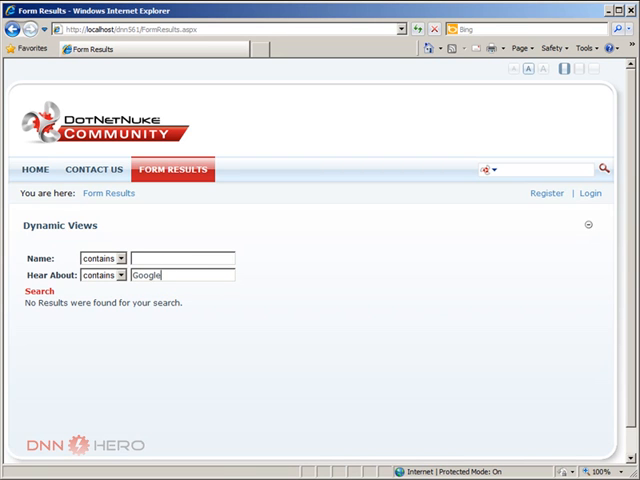
click(39, 291)
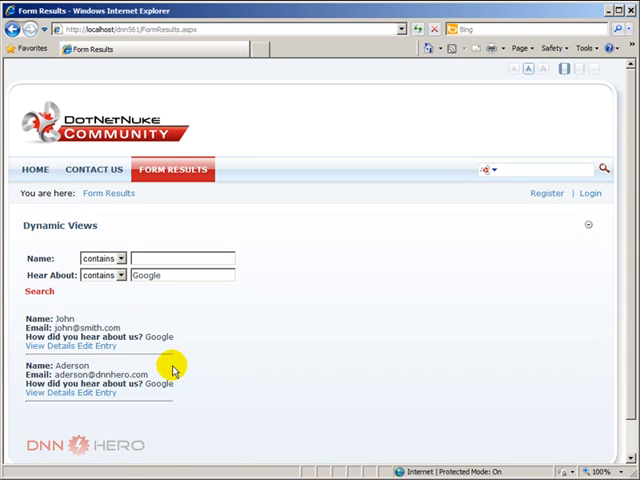
mouse_move(357, 373)
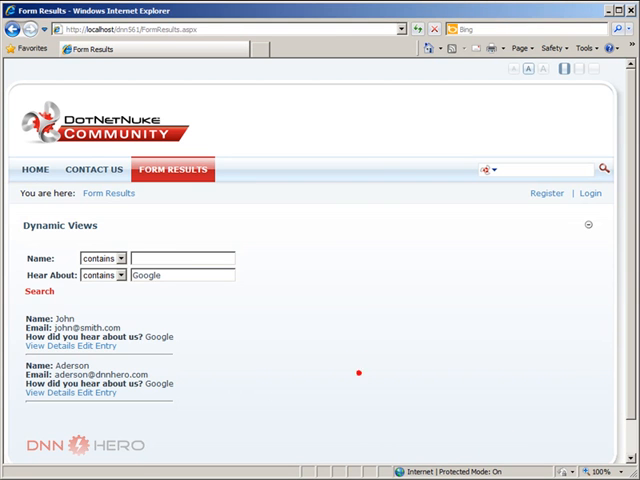